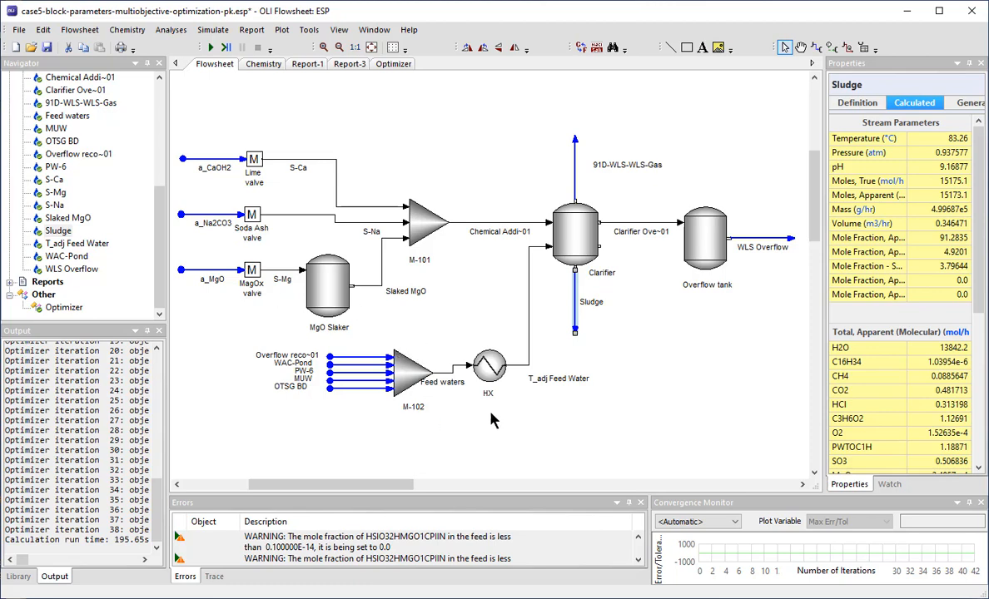
mouse_move(564, 253)
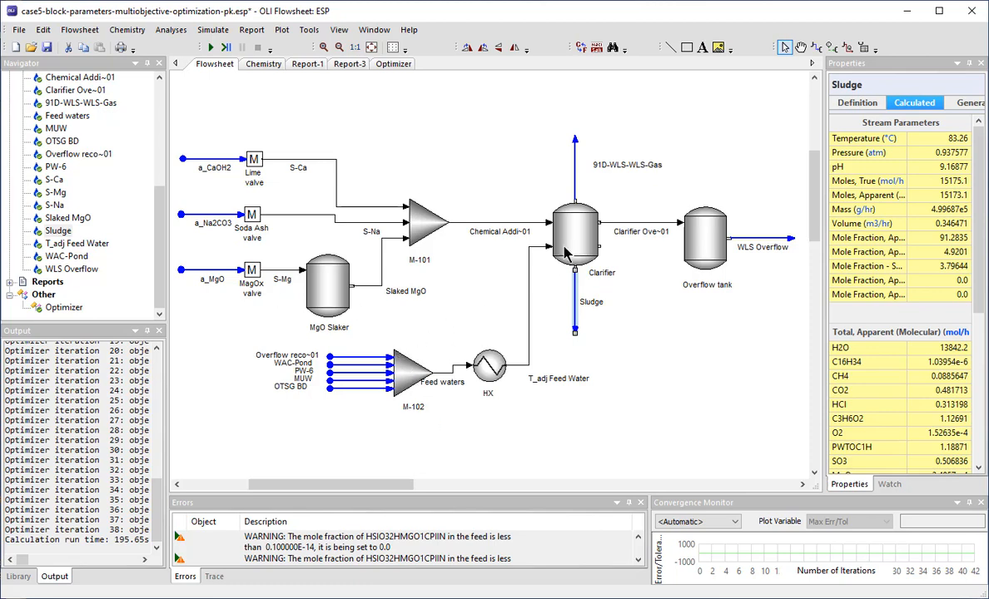
mouse_move(579, 363)
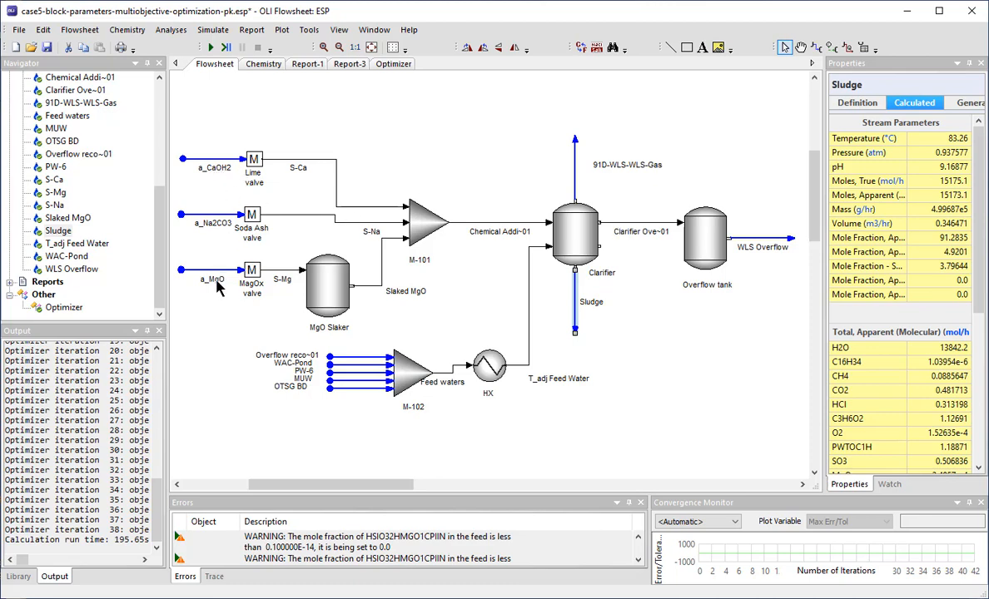
mouse_move(223, 287)
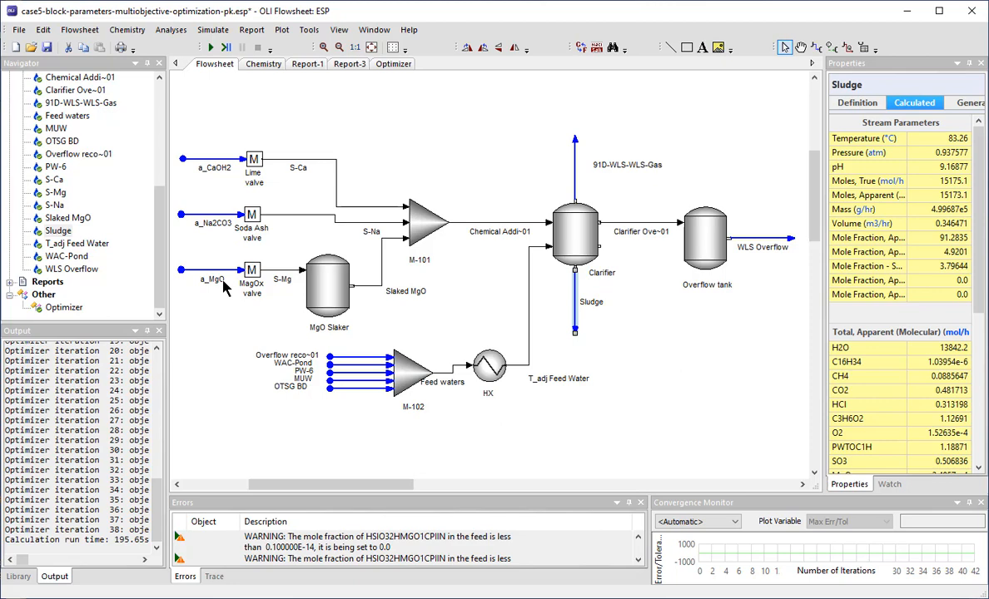
mouse_move(619, 229)
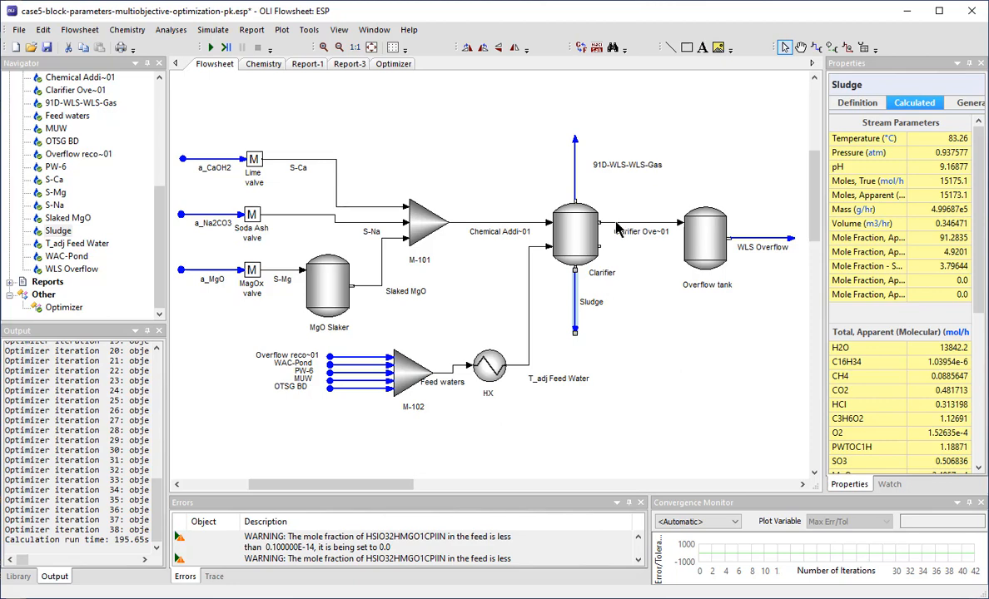
mouse_move(749, 249)
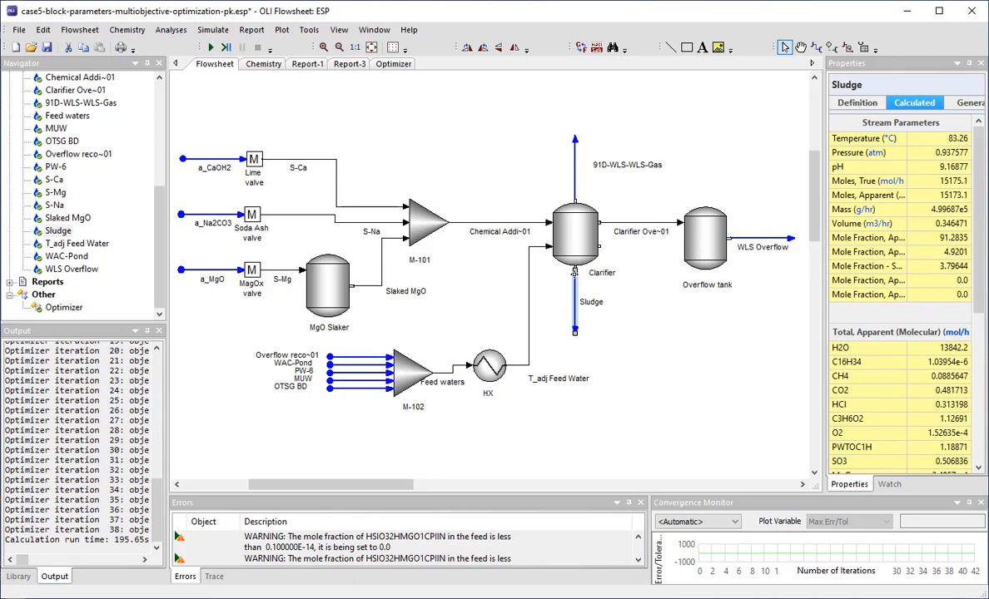
mouse_move(575, 330)
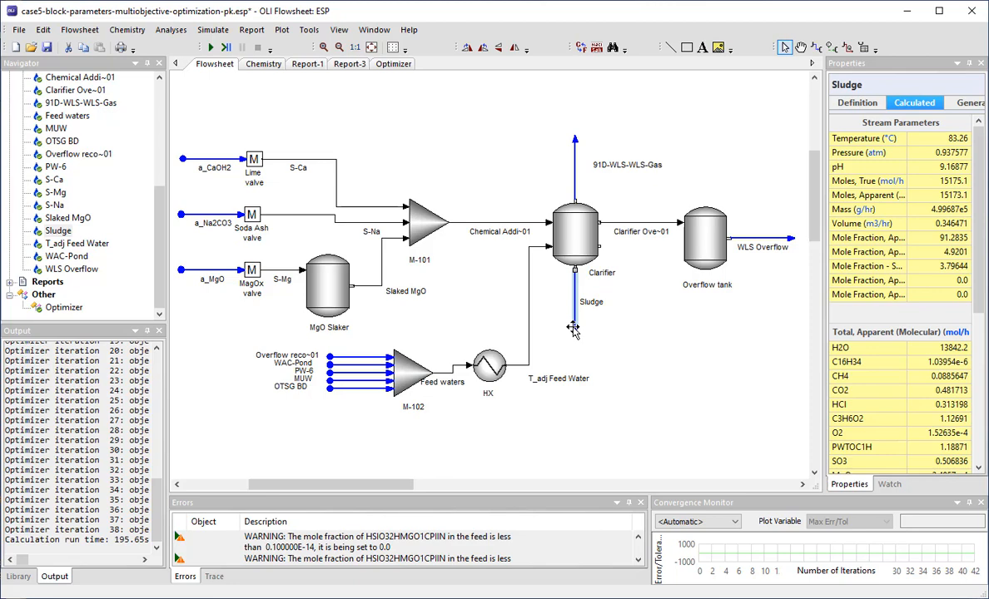
mouse_move(574, 333)
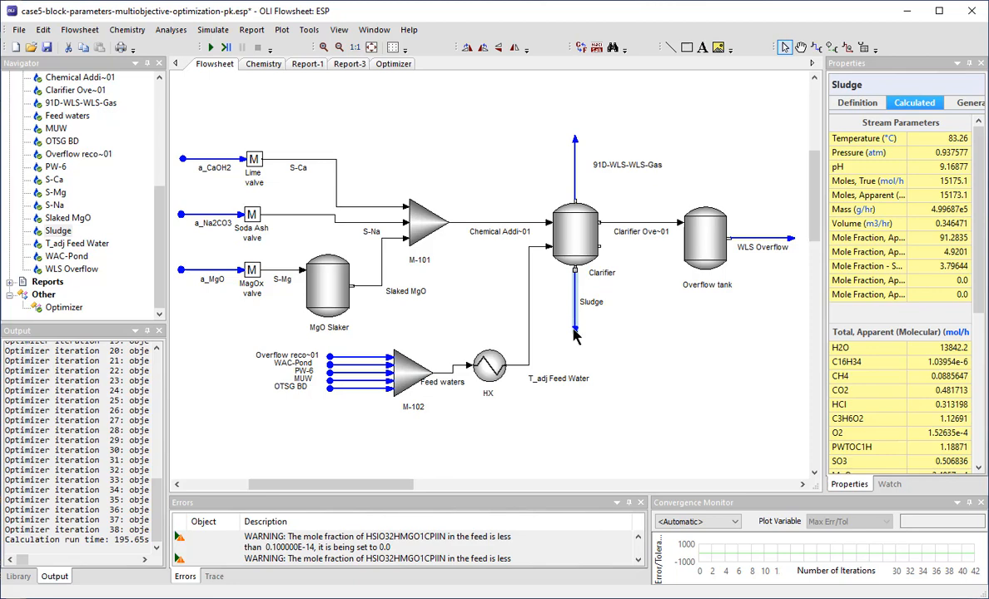
mouse_move(369, 373)
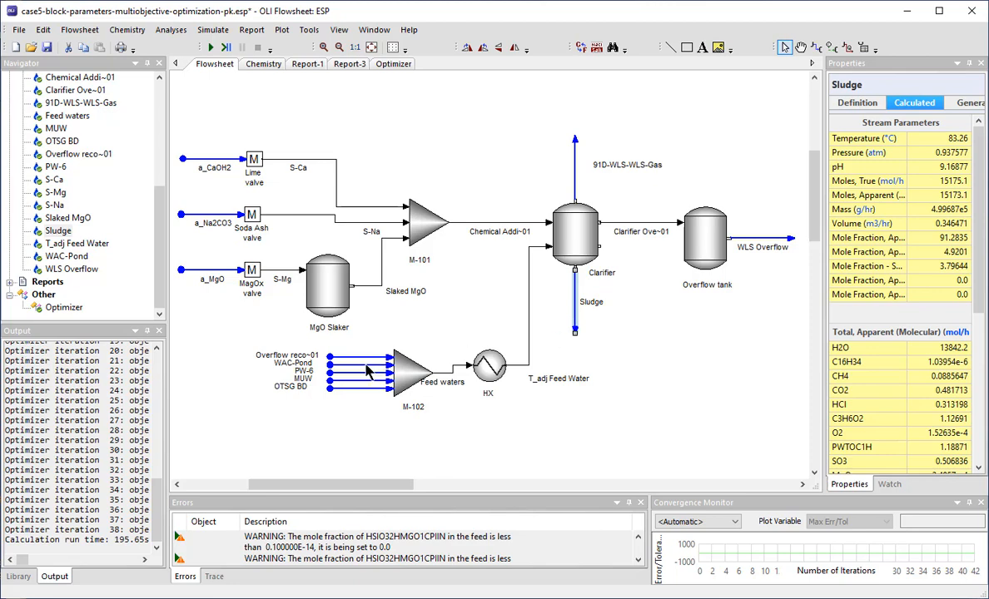
mouse_move(370, 396)
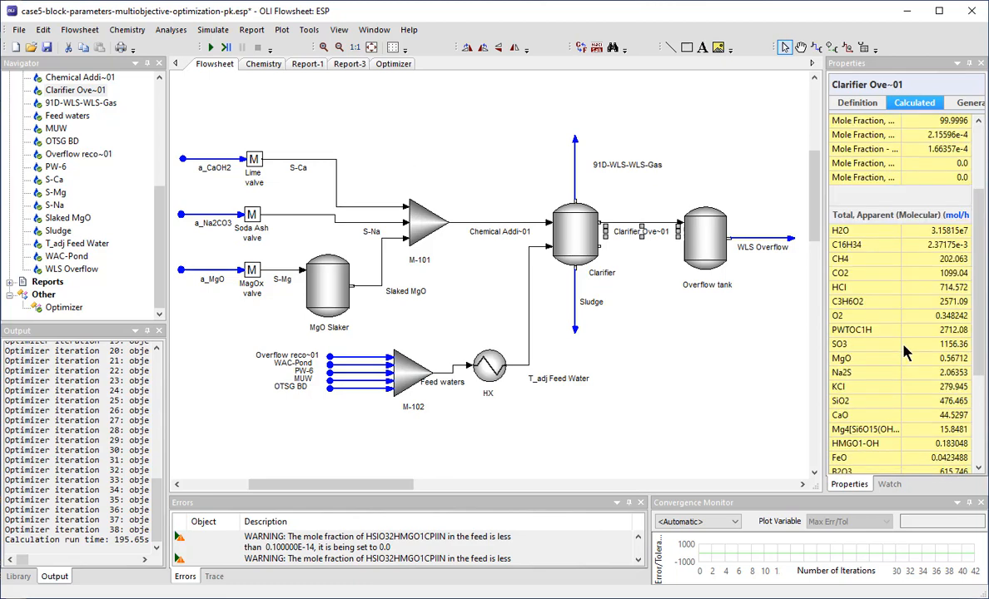
Step: Select the Sludge stream to show its calculated properties and composition
left_click(591, 301)
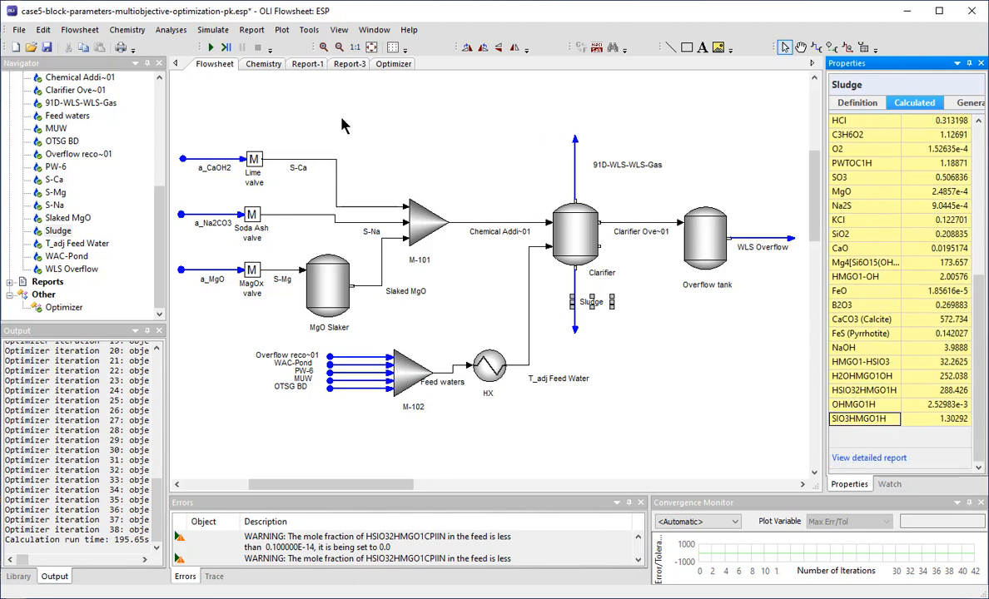
mouse_move(373, 87)
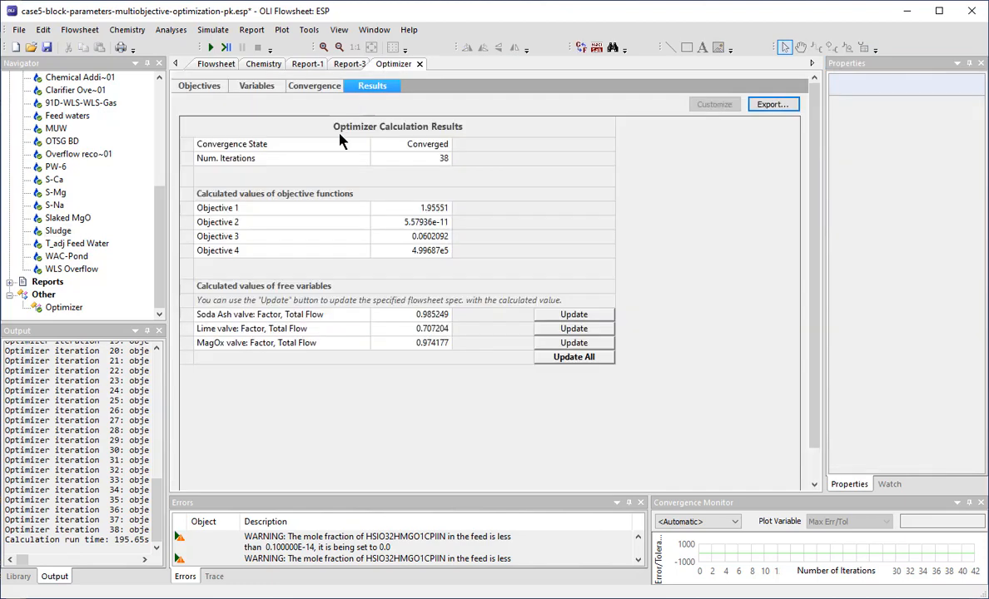
Step: Review the Lime and other objective expressions, then show the optimizer's free variables
left_click(199, 87)
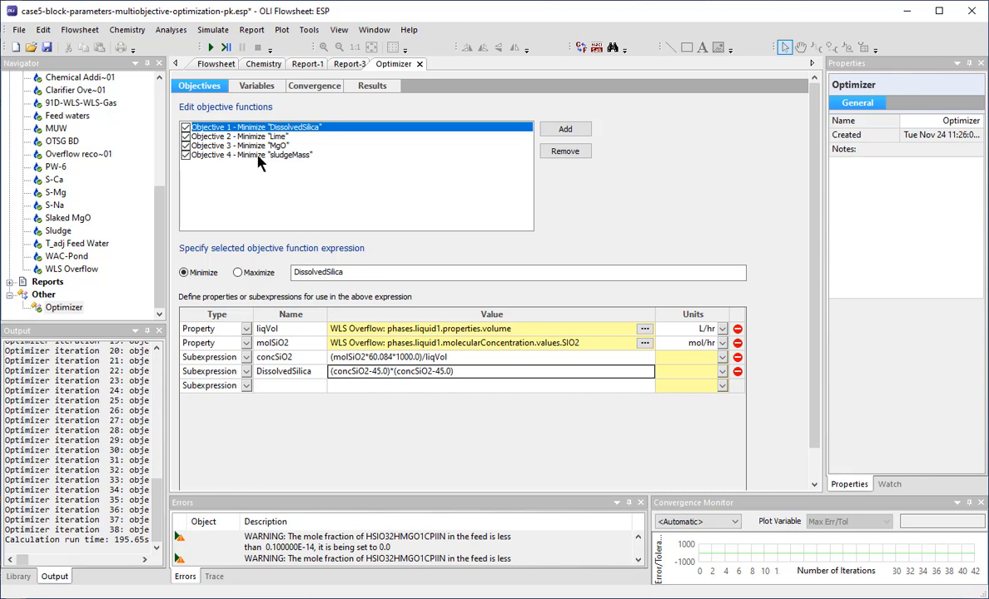
mouse_move(303, 137)
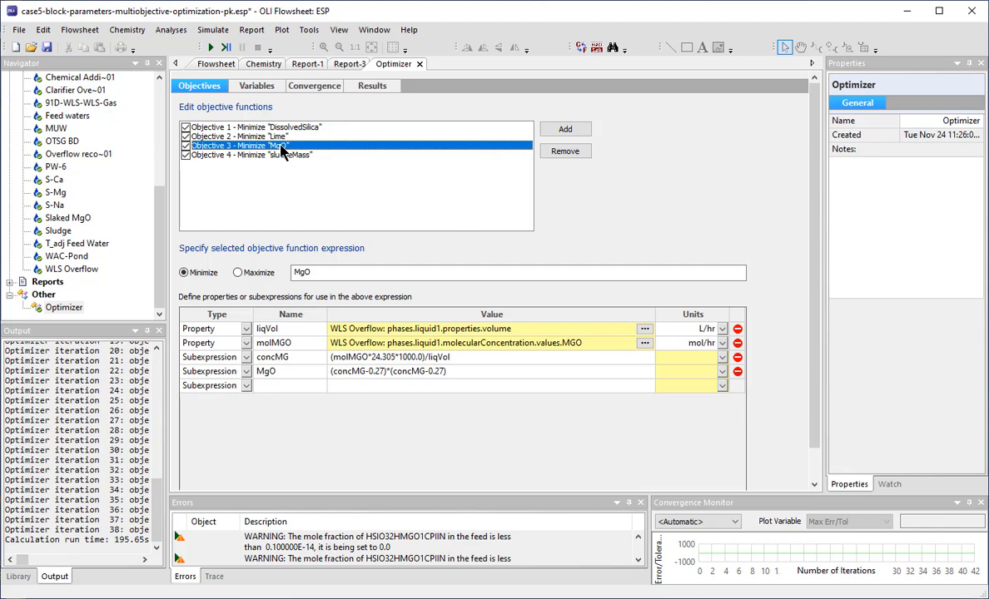
mouse_move(298, 159)
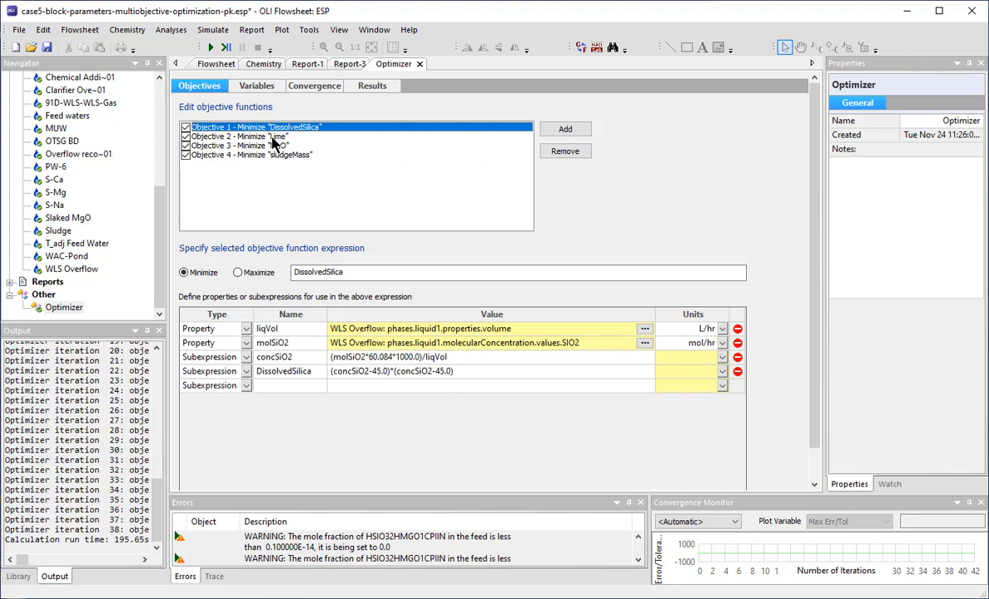
left_click(241, 136)
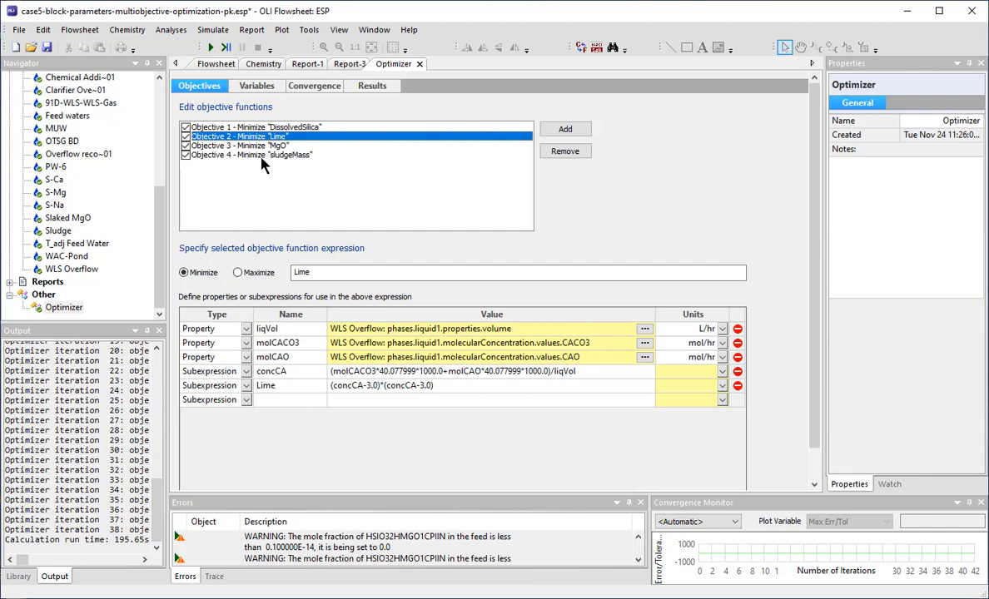
left_click(241, 146)
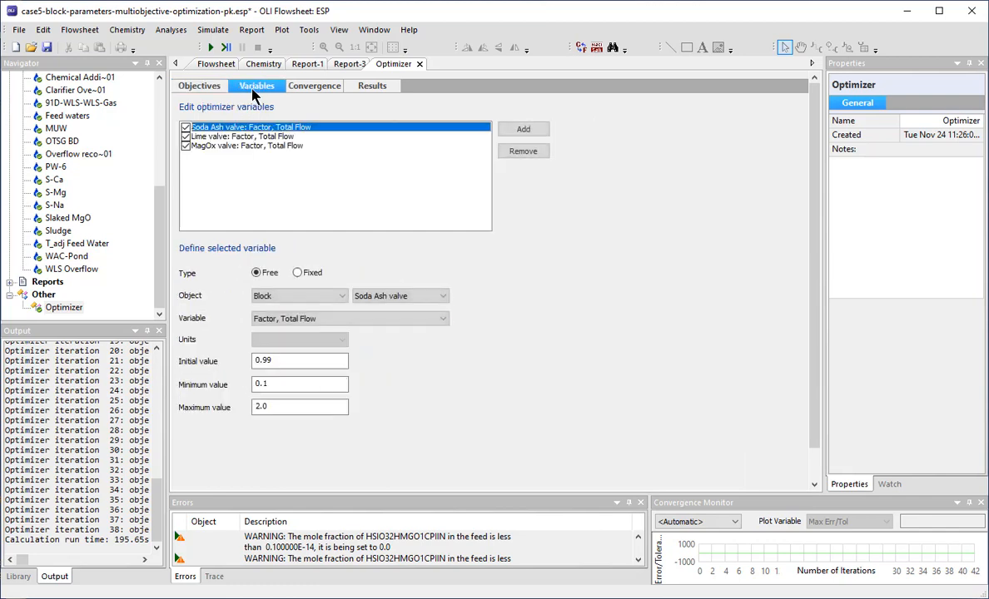
mouse_move(230, 137)
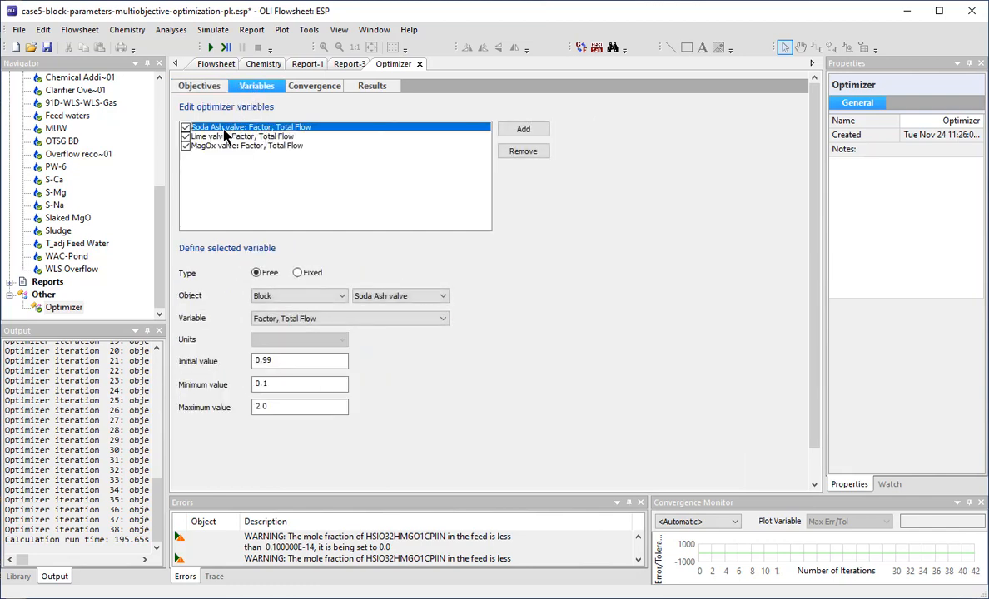
Step: Inspect the Lime and MagOx valve factor bounds, then show the optimizer results
left_click(241, 136)
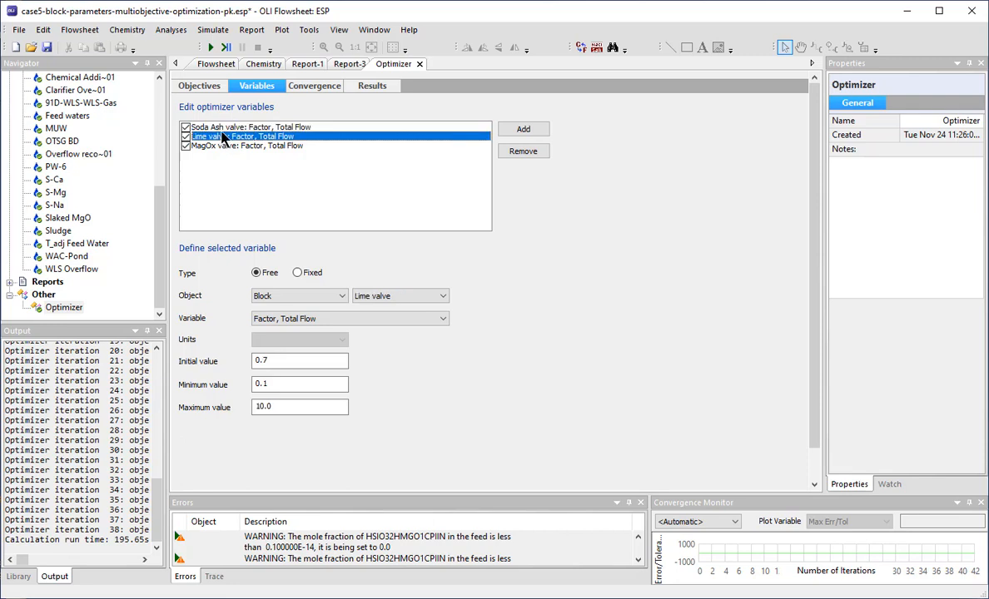
left_click(242, 147)
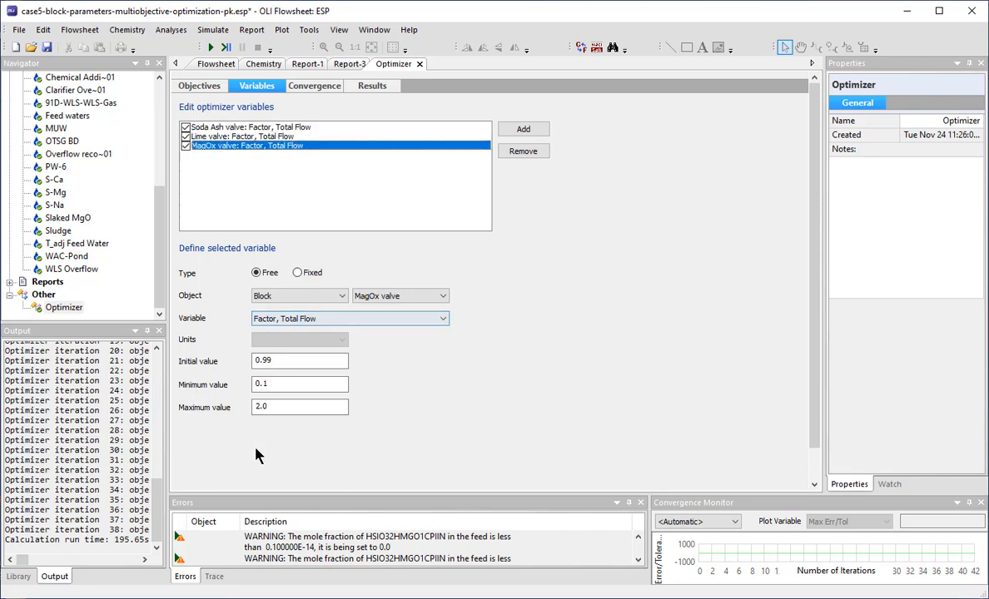
mouse_move(239, 459)
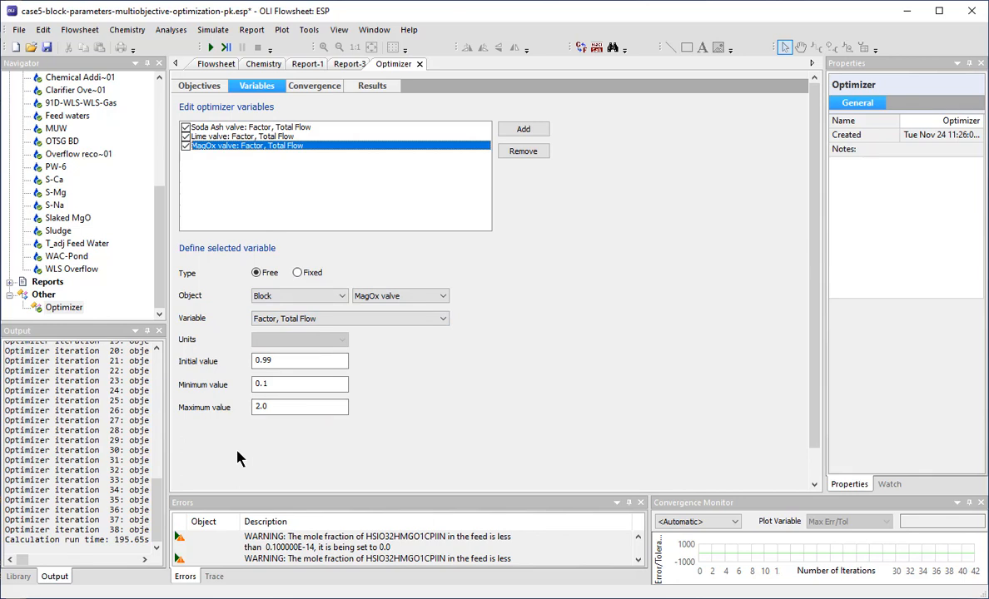
mouse_move(336, 130)
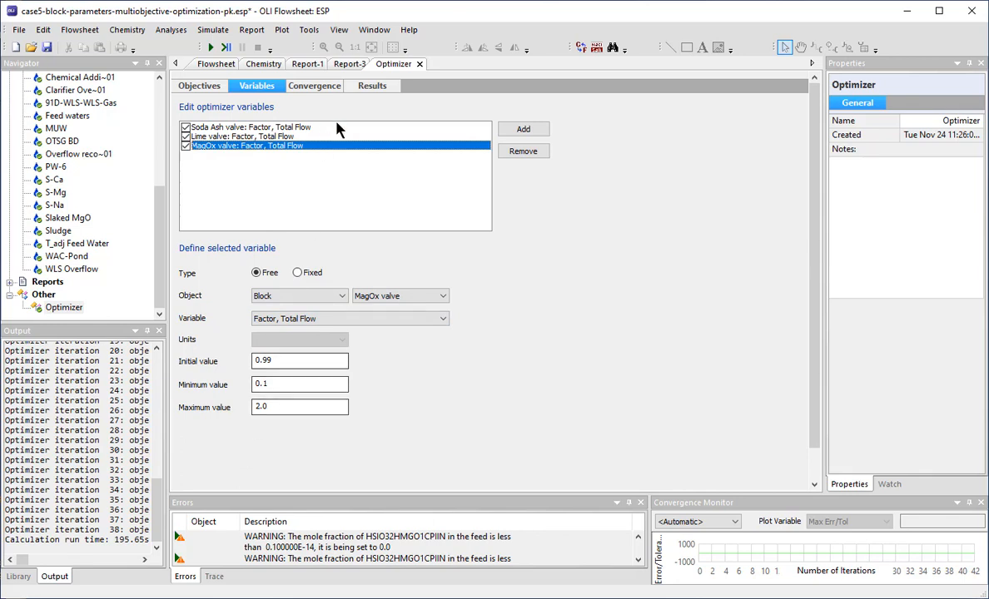
left_click(210, 46)
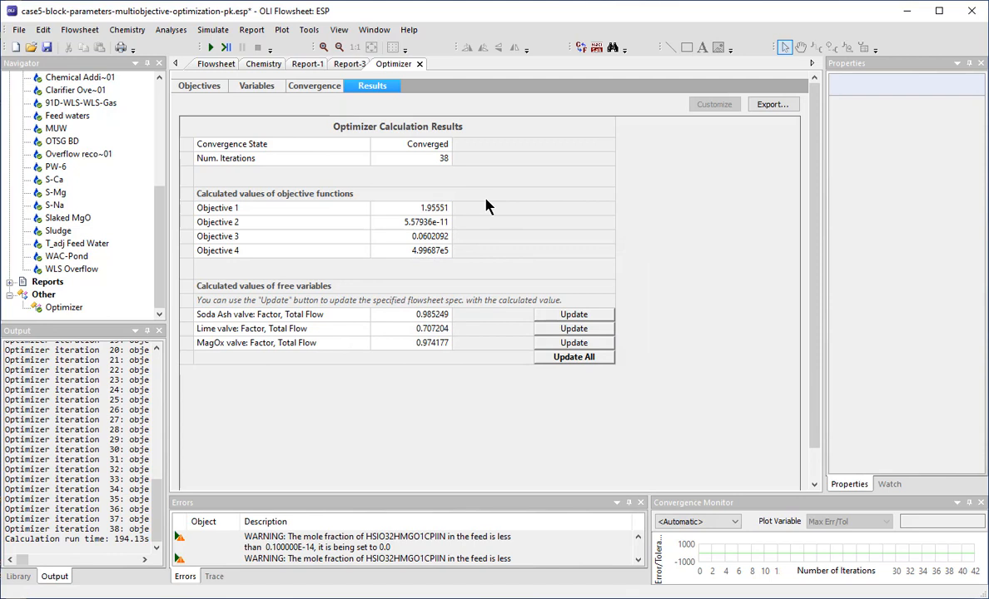
mouse_move(431, 165)
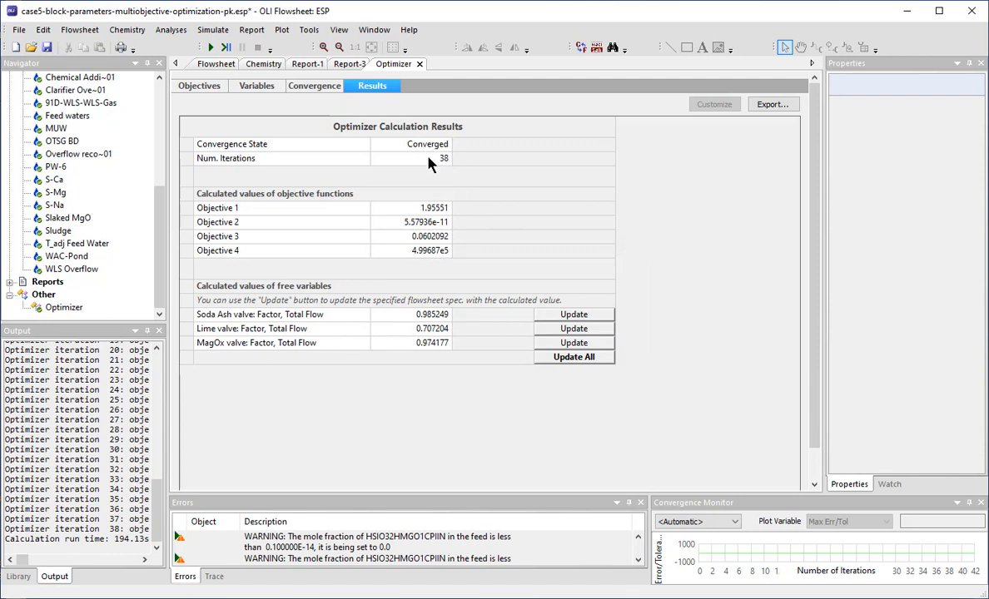
mouse_move(426, 298)
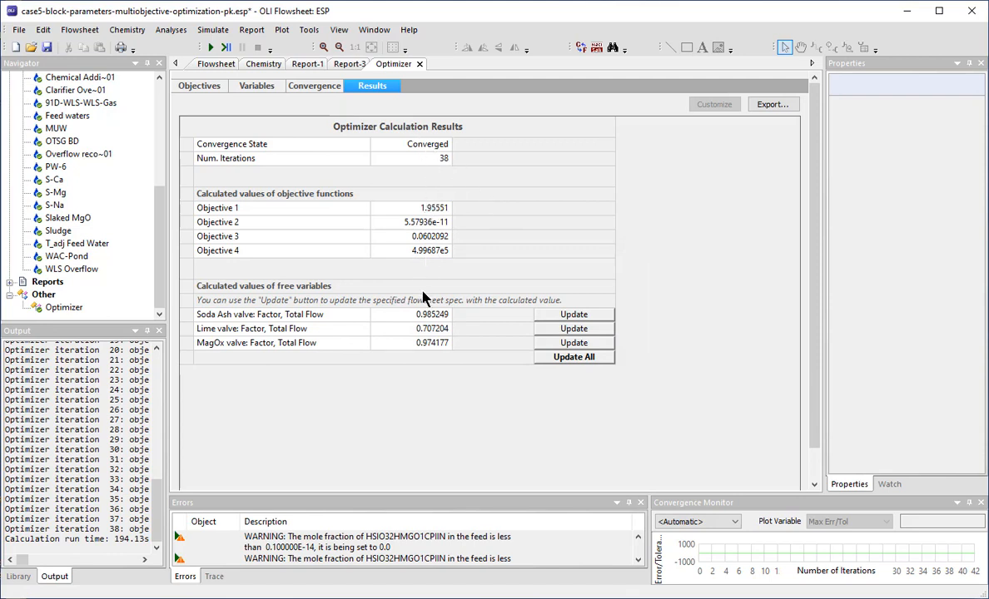
mouse_move(448, 373)
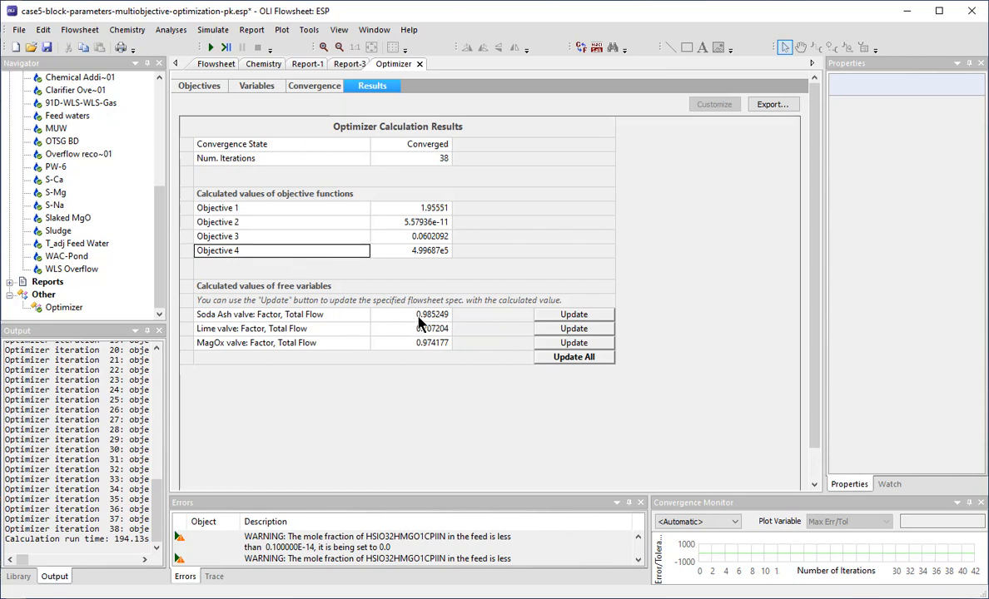
Step: Select the optimized MagOx valve factor 0.974 alongside soda ash 0.985 and lime 0.707
left_click(411, 343)
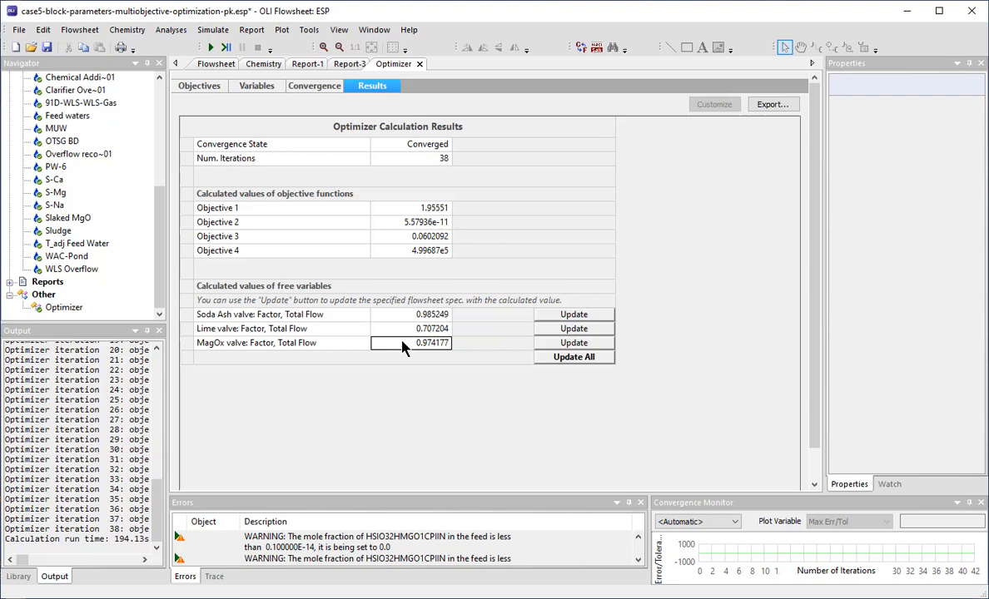